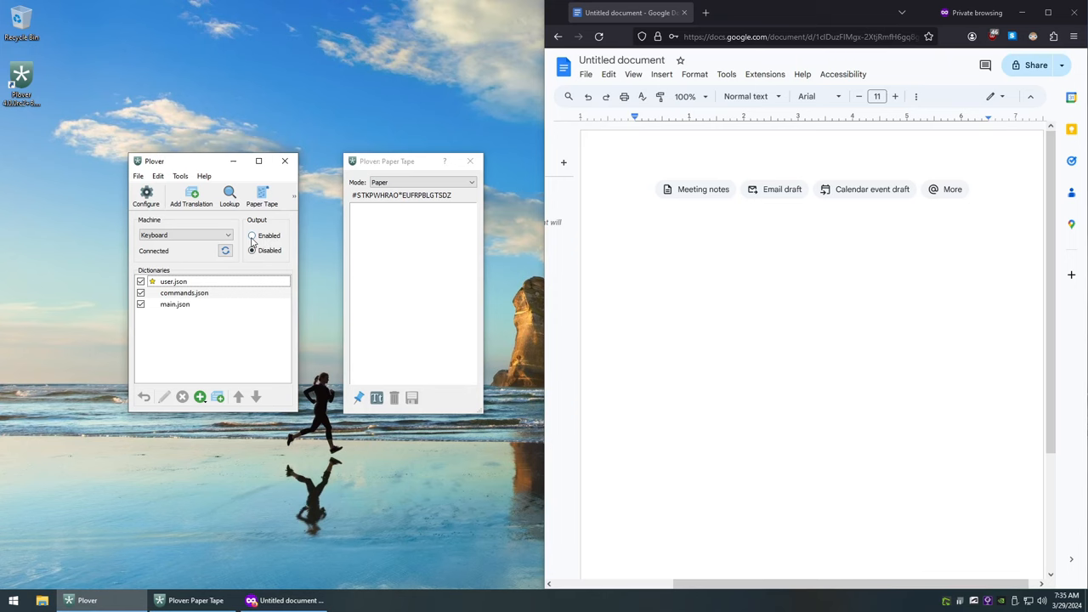
- Enable Plover output and stroke chords producing "Awith be was can" in the Google Doc
click(252, 250)
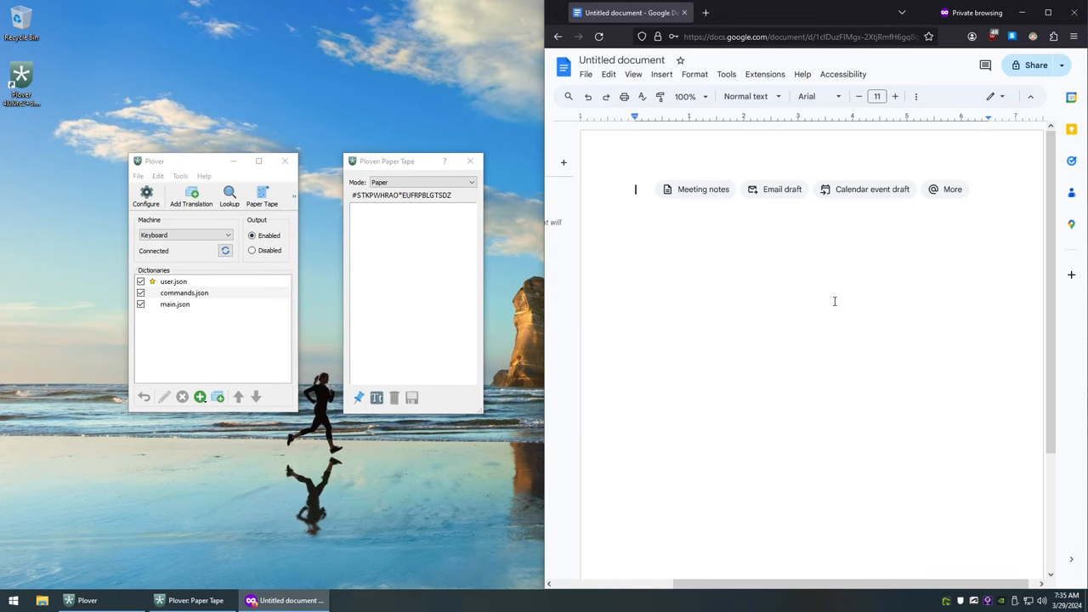
text(Awith be was can)
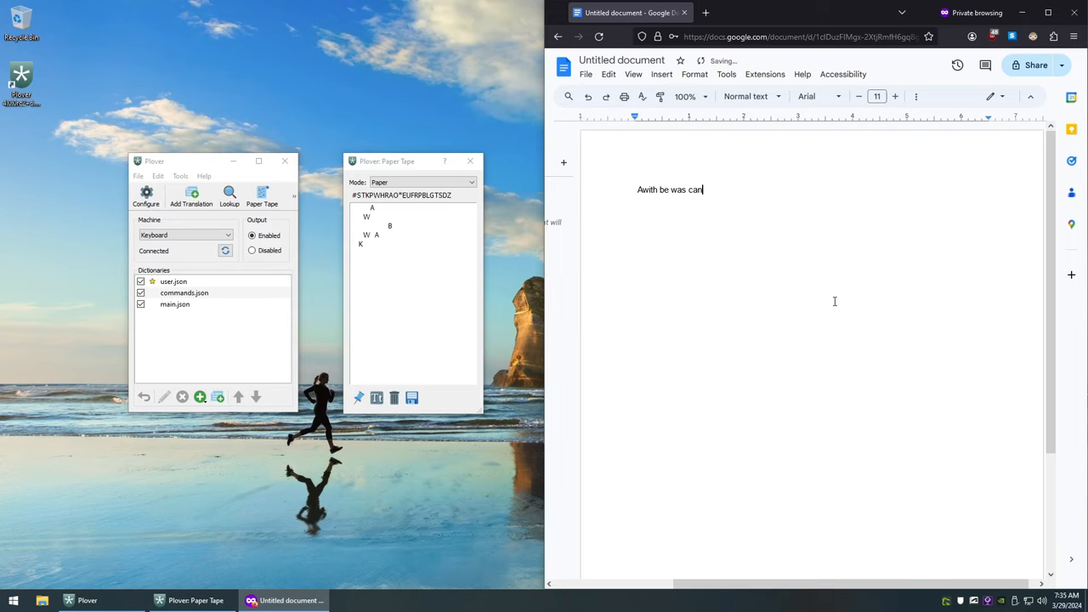